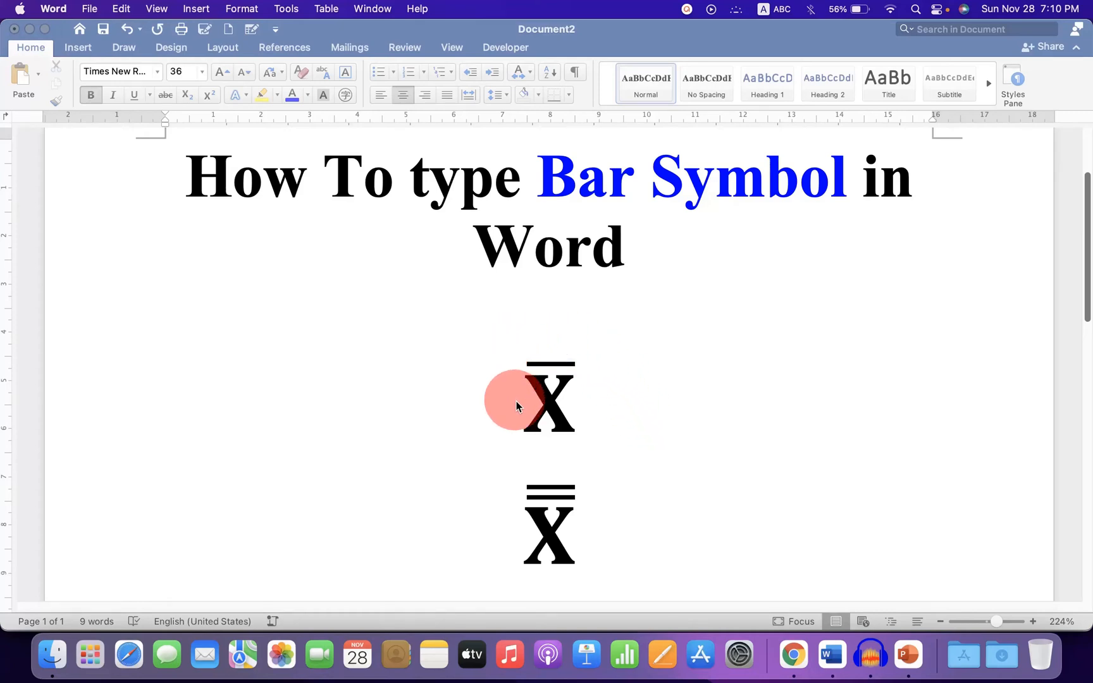
pyautogui.moveTo(594, 390)
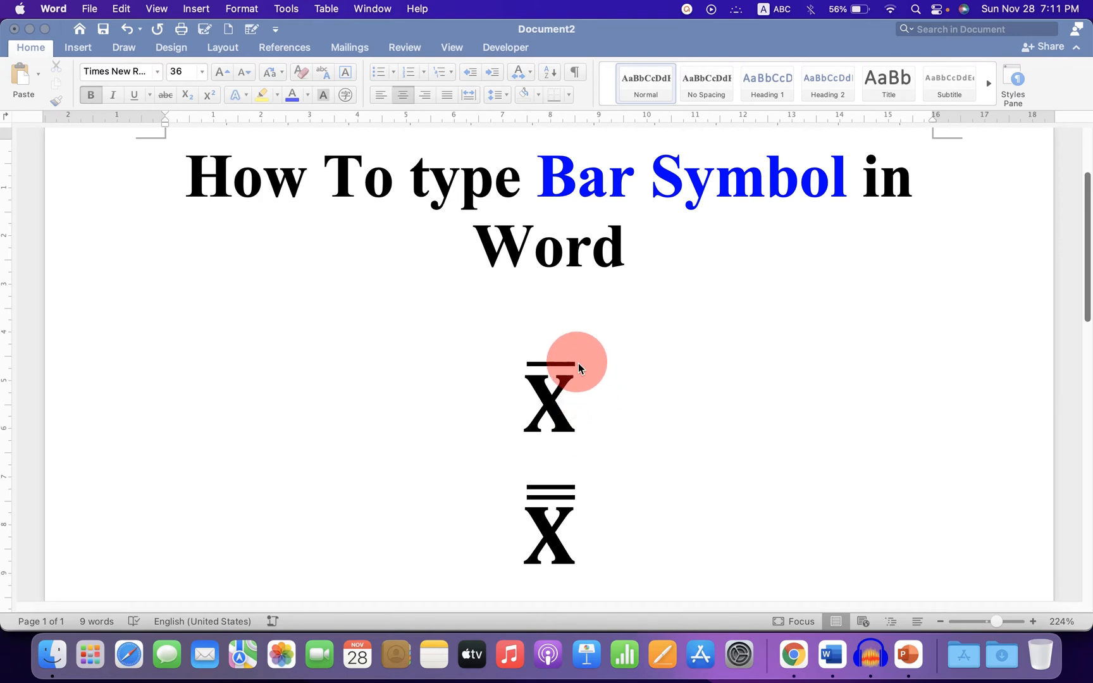
pyautogui.moveTo(581, 501)
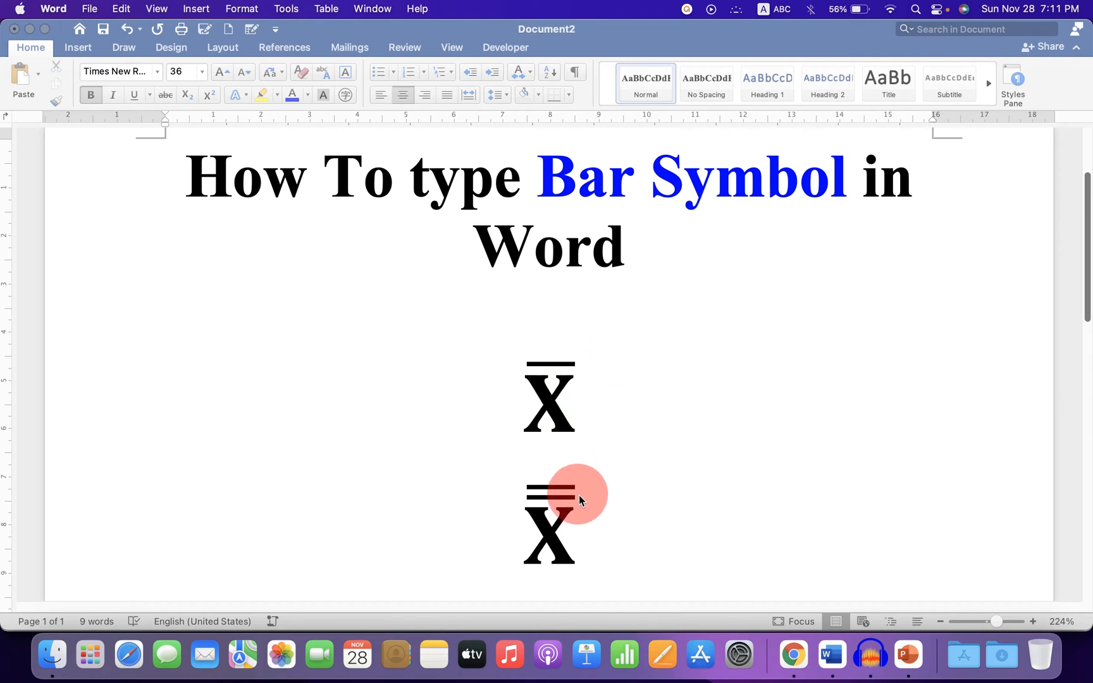
pyautogui.moveTo(578, 529)
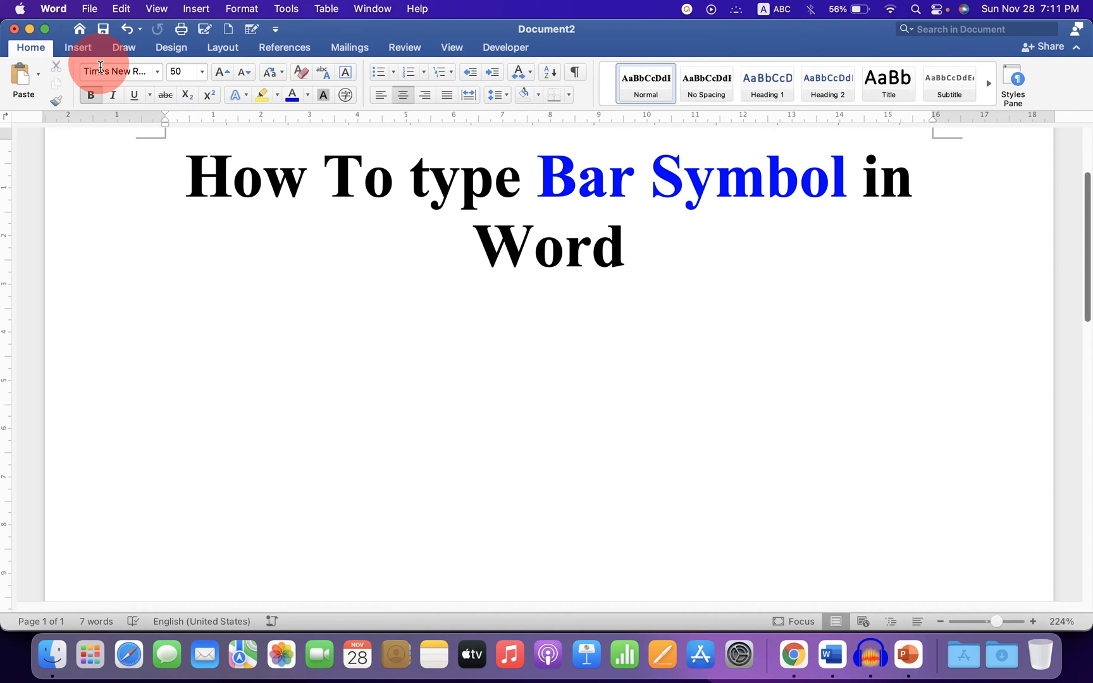
# Insert a new equation placeholder below the heading and bring up the accent gallery.
pyautogui.click(77, 47)
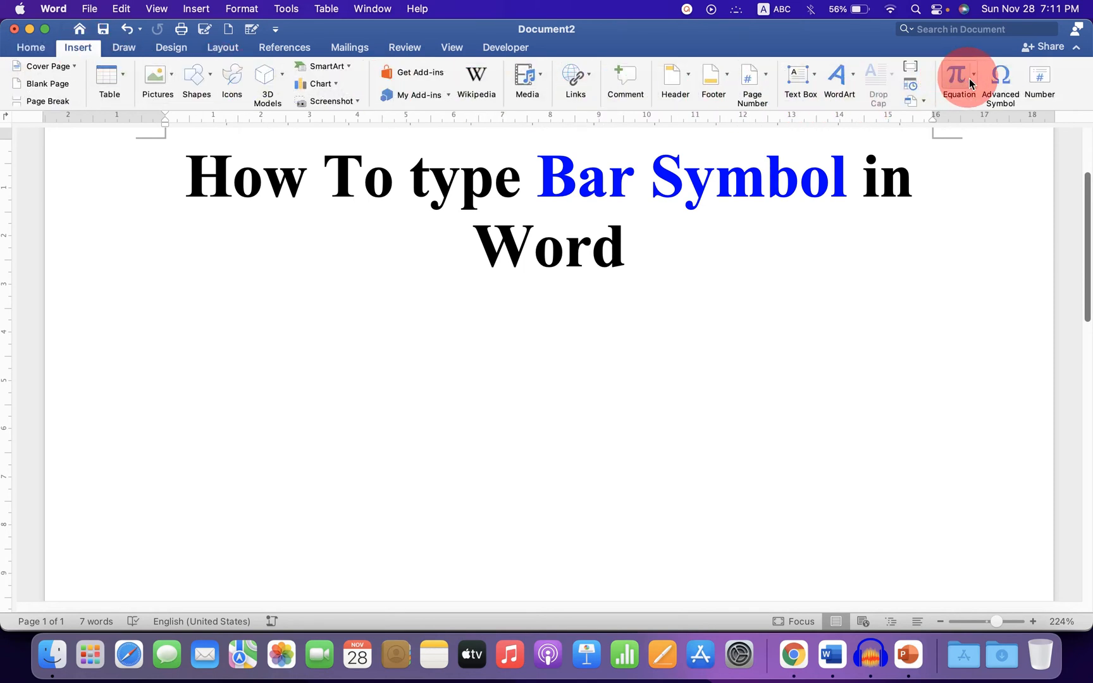
pyautogui.moveTo(966, 78)
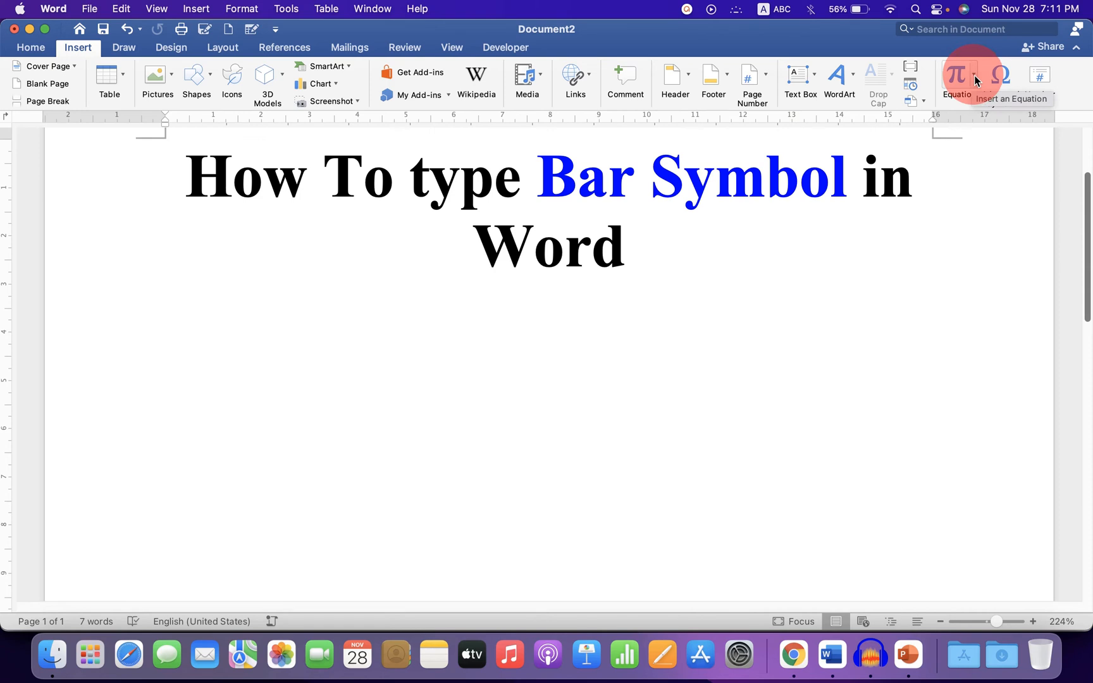
pyautogui.click(969, 74)
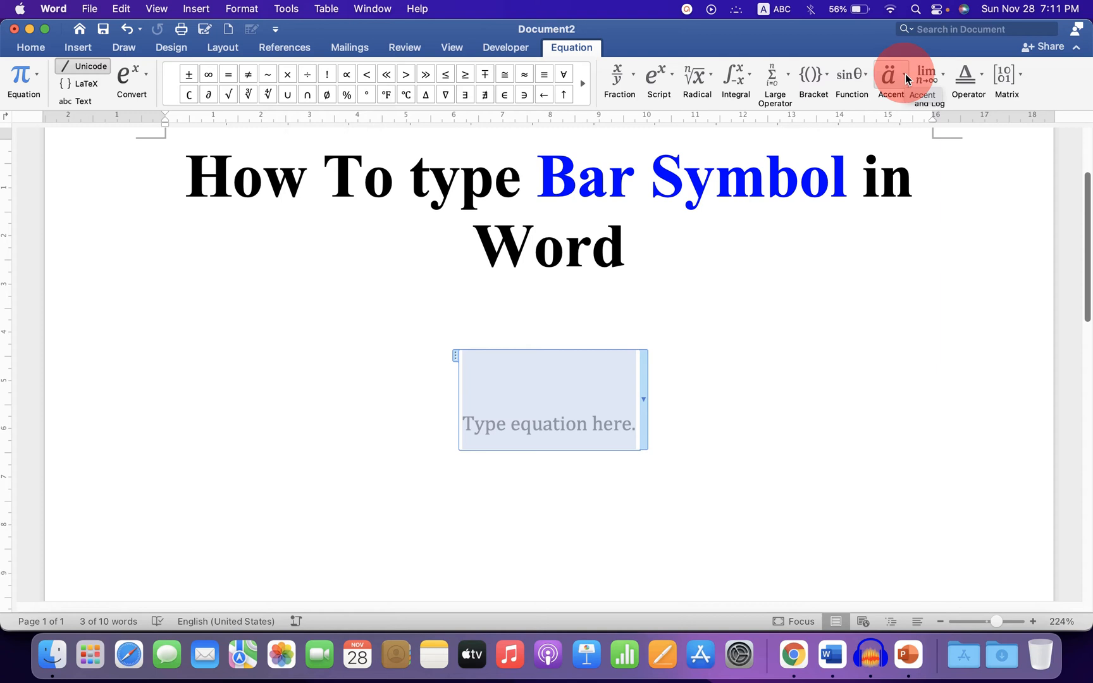
pyautogui.click(890, 74)
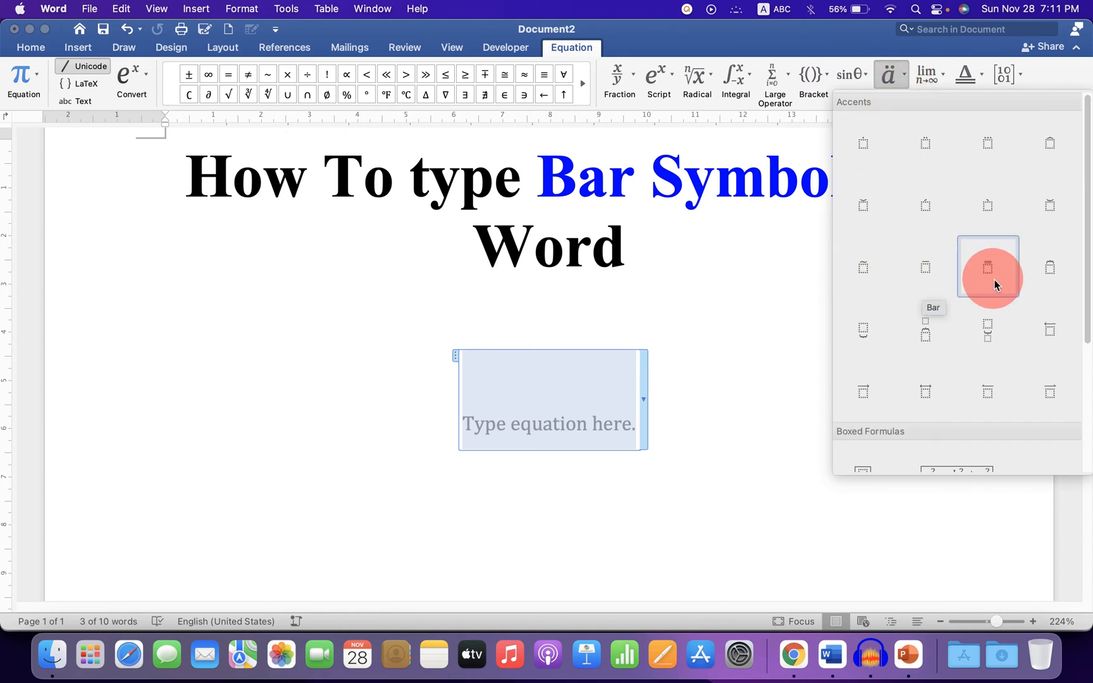
pyautogui.moveTo(987, 267)
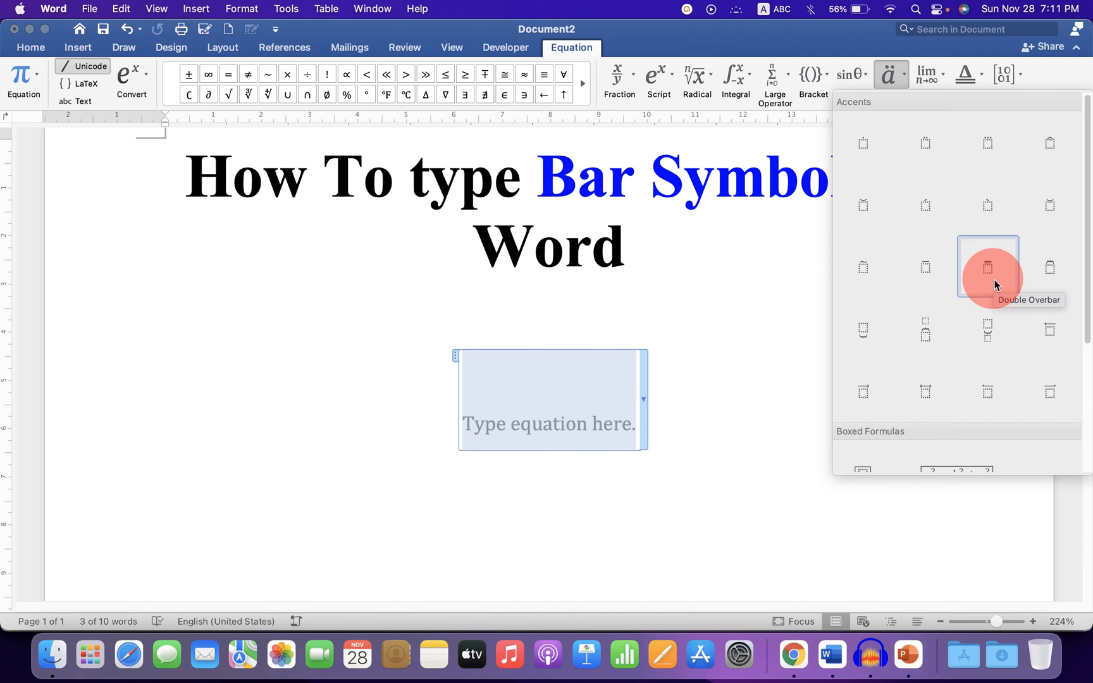
# Apply the Bar accent so the equation reads X with a bar over it.
pyautogui.click(986, 267)
pyautogui.write('X')
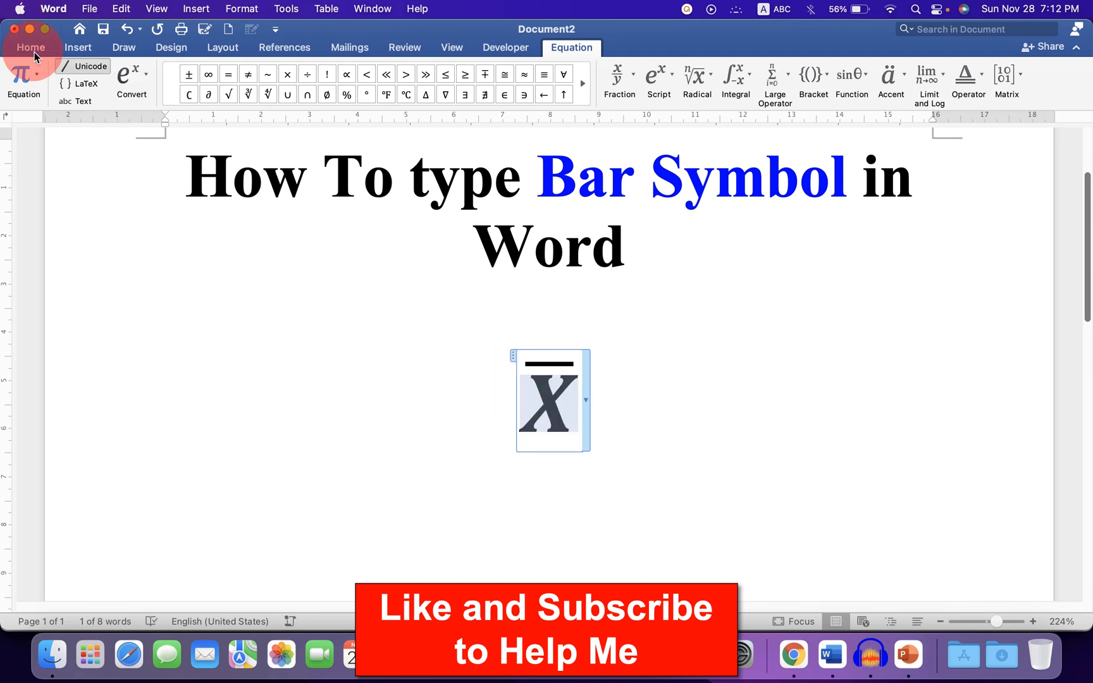
# Make the barred X bold and non-italic, then leave it as finished content.
pyautogui.click(30, 47)
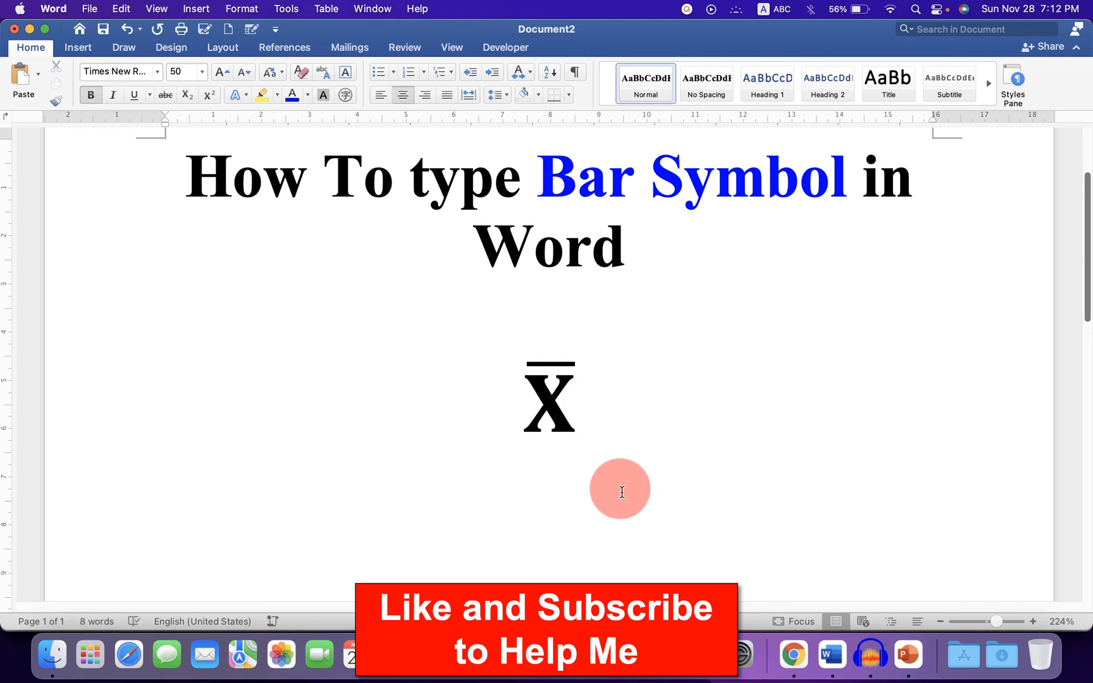
pyautogui.click(551, 488)
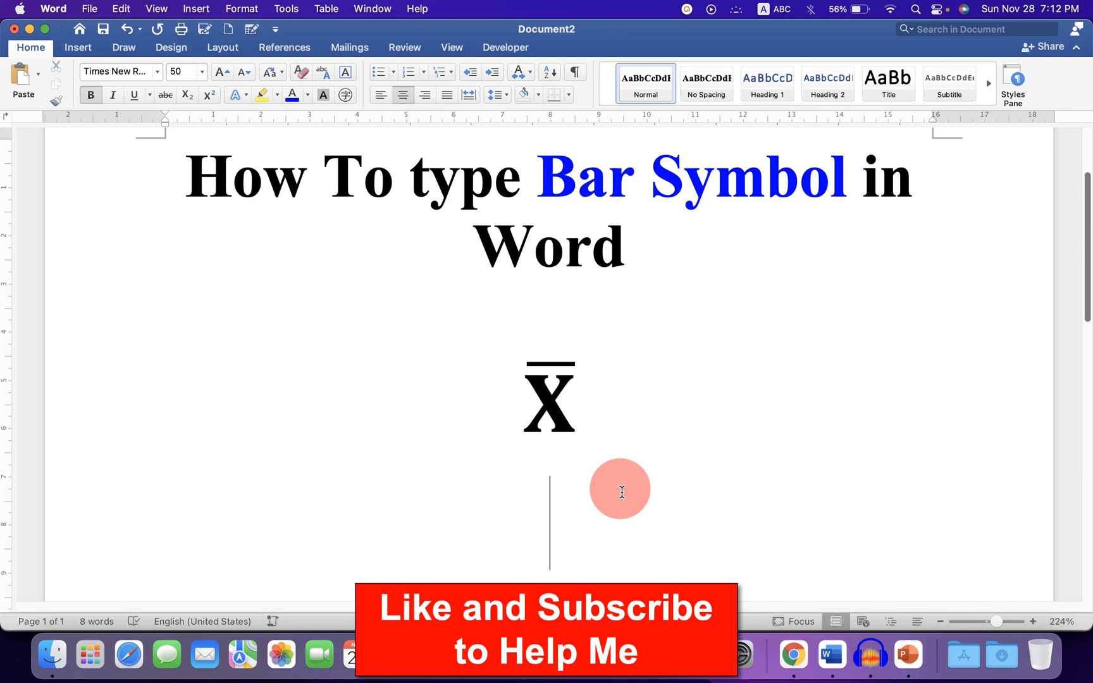